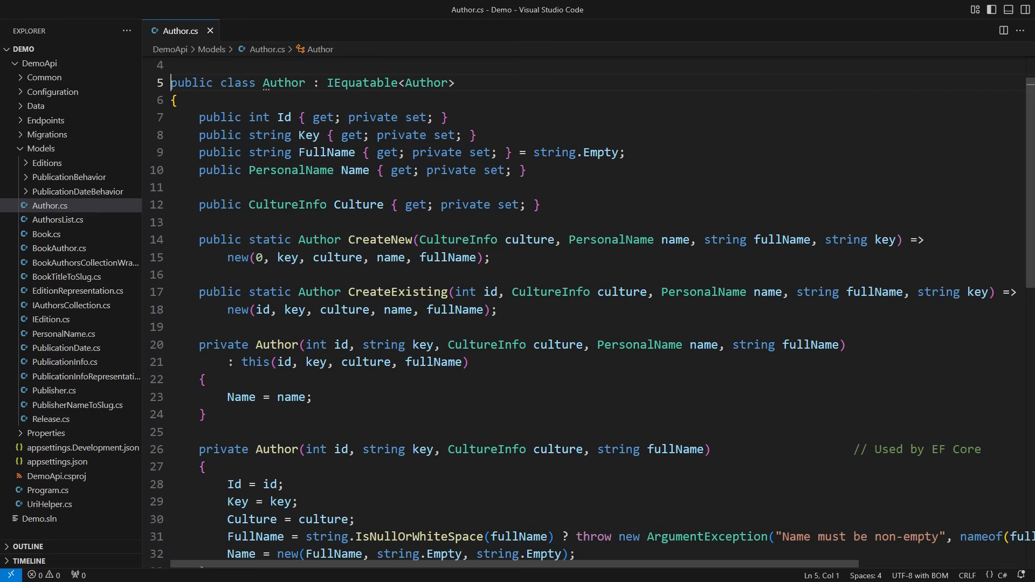
Step: Make Author.CreateExisting throw ArgumentException("Identity must be positive") when id <= 0
left_click(172, 187)
type("id <= 0 ? throw new ArgumentException(\"Identity must be positive\") : ")
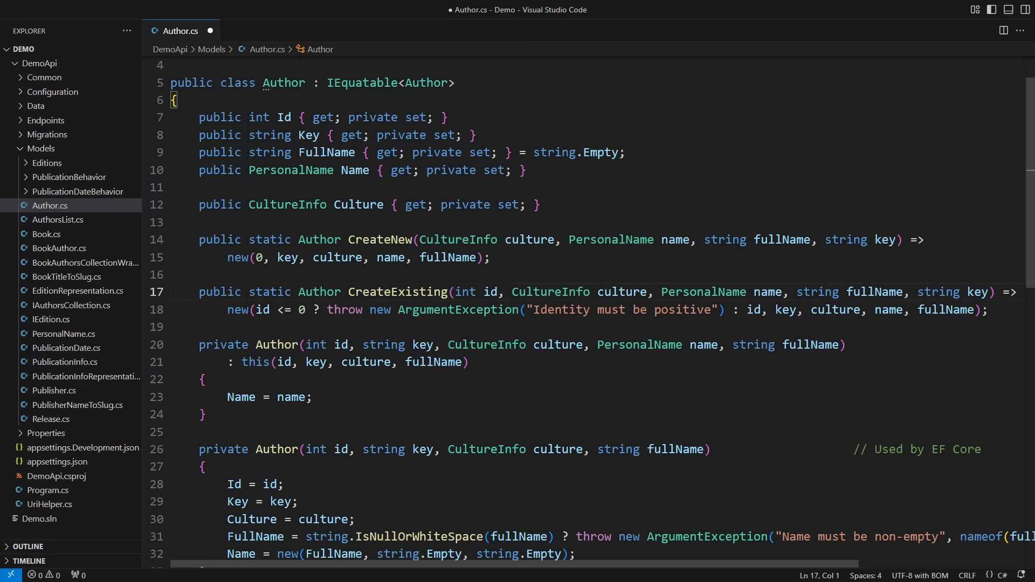
Step: Open Book.cs and BookAuthor.cs, showing the BookAuthor Ordinal property
left_click(47, 234)
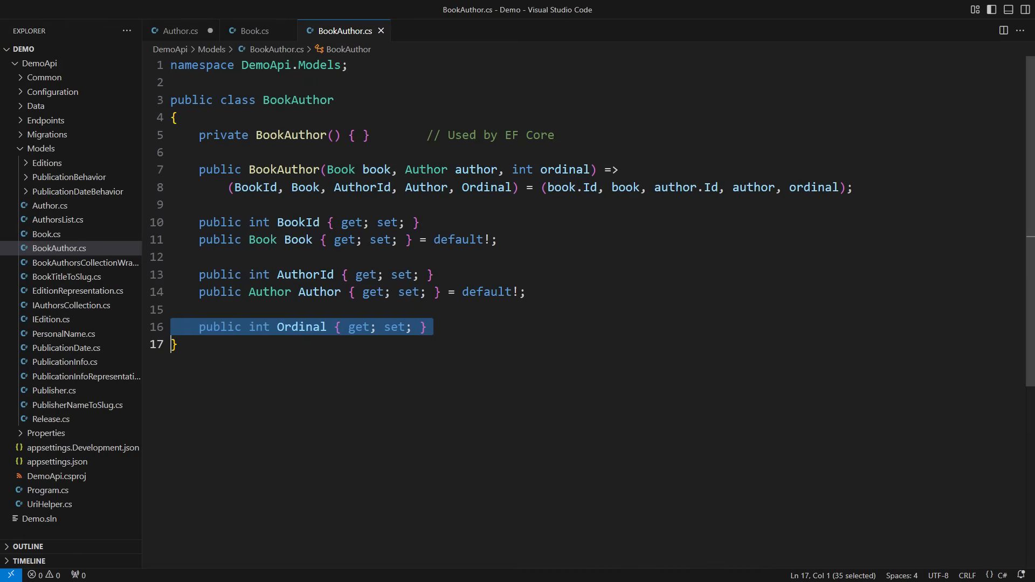
Step: Return to Book.cs and place the cursor on the constructor's AuthorsCollection TODO line
left_click(253, 30)
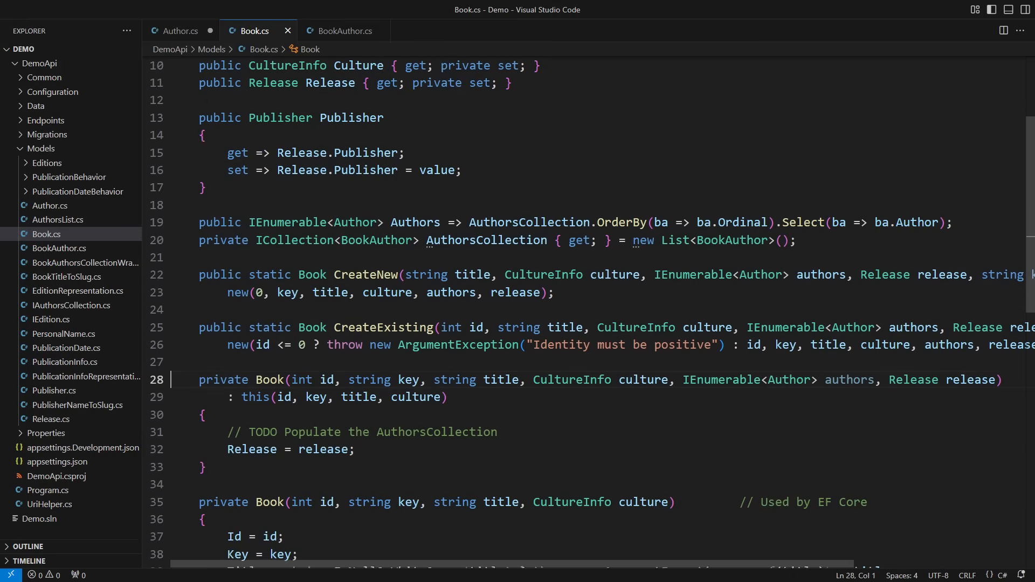
scroll("down", 3)
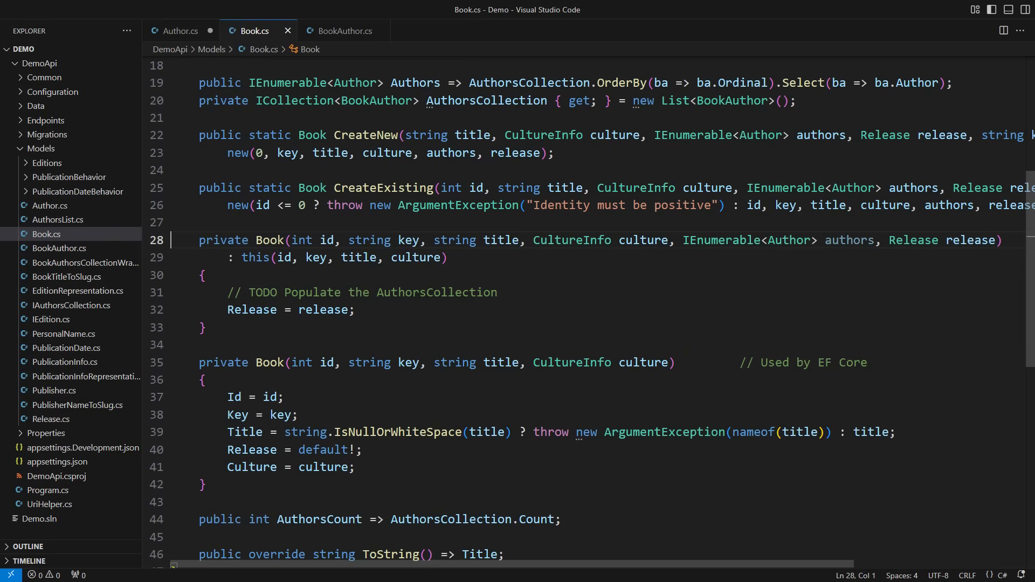
left_click(228, 292)
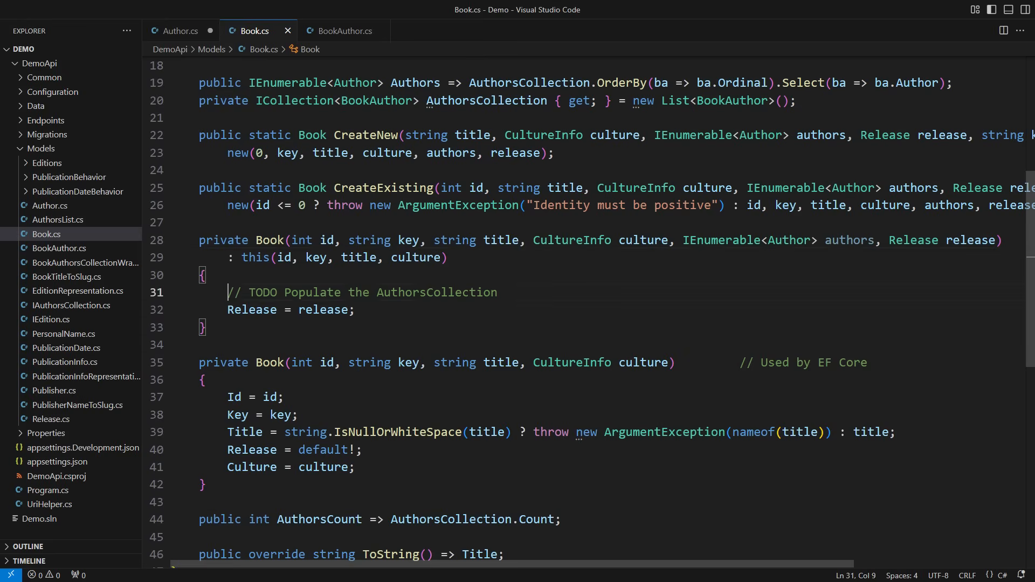
Step: Set AuthorsCollection to authors.Select(... new BookAuthor(this, author, index + 1)).ToList()
type("authors.Select((author, index) => new BookAuthor(this, author, index + 1")
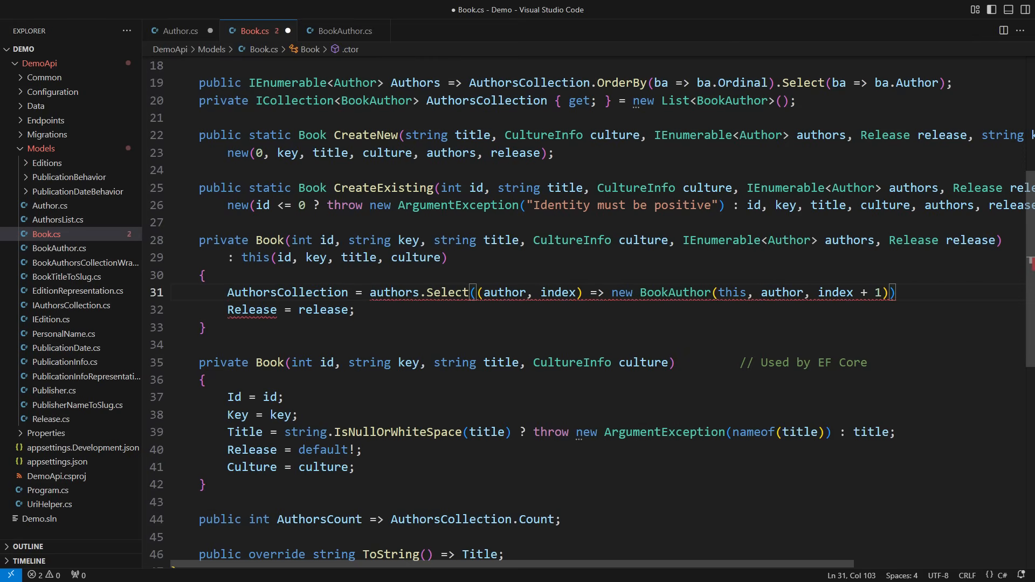
type(".ToList();")
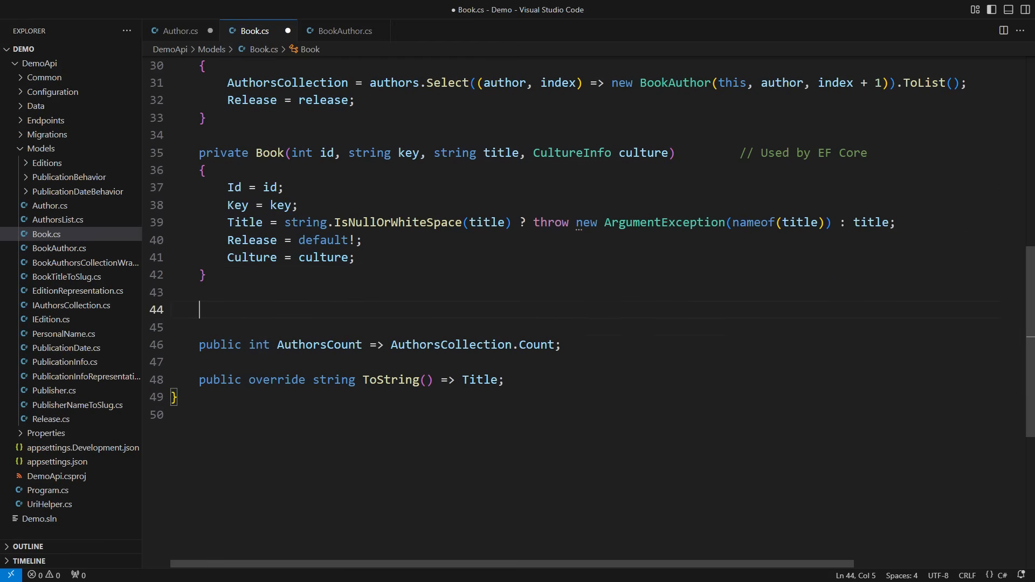
Step: Add Append(Author author) that throws on duplicates and adds BookAuthor with ordinal AuthorsCount + 1
scroll("down", 3)
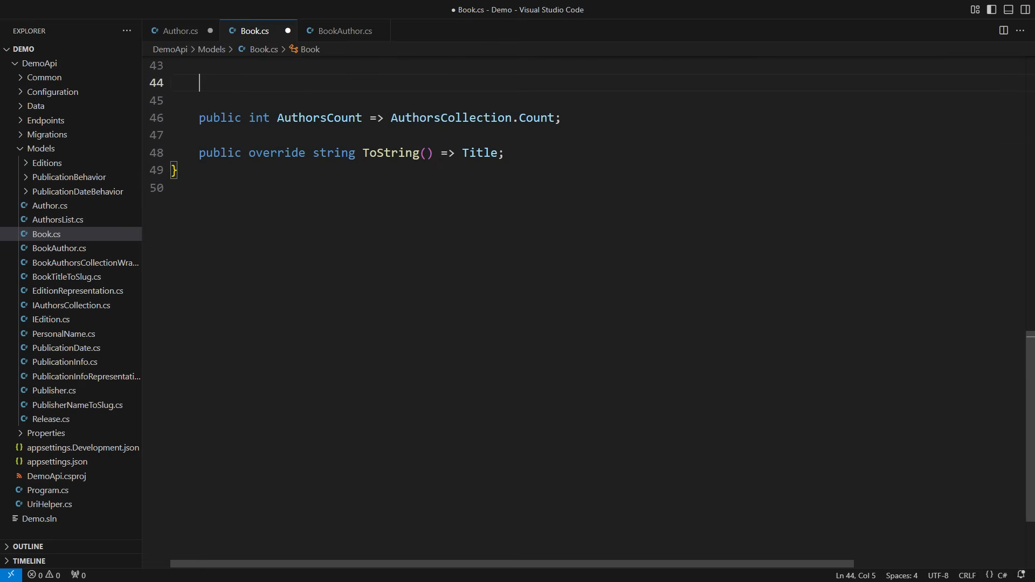
type("public void Append(Author author")
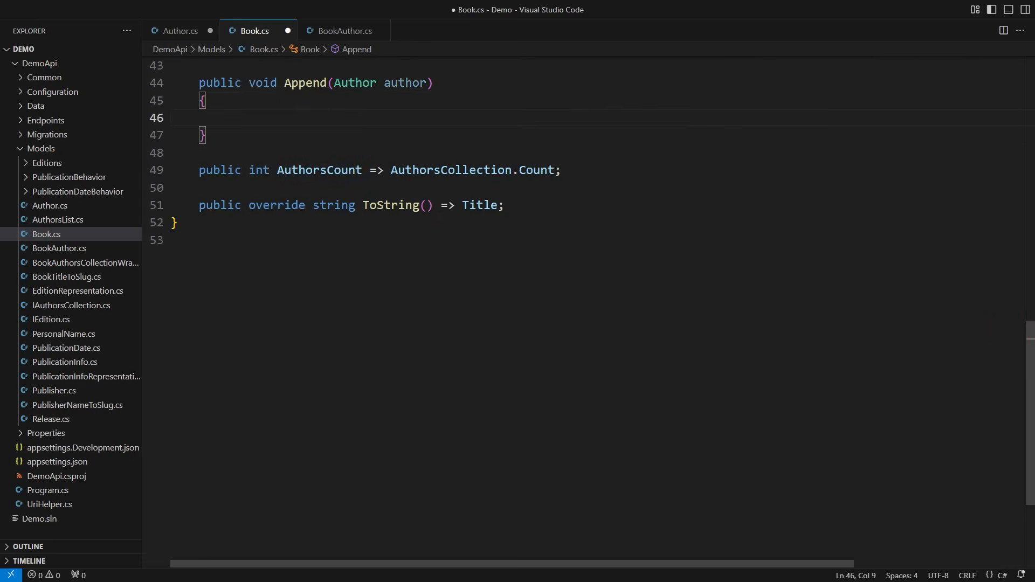
type("AuthorsCollection.Any(ba => ba.Author.Id == author.Id)) throw new ArgumentException();")
type("AuthorsCollection.Add(new(this, author, AuthorsCount + 1));")
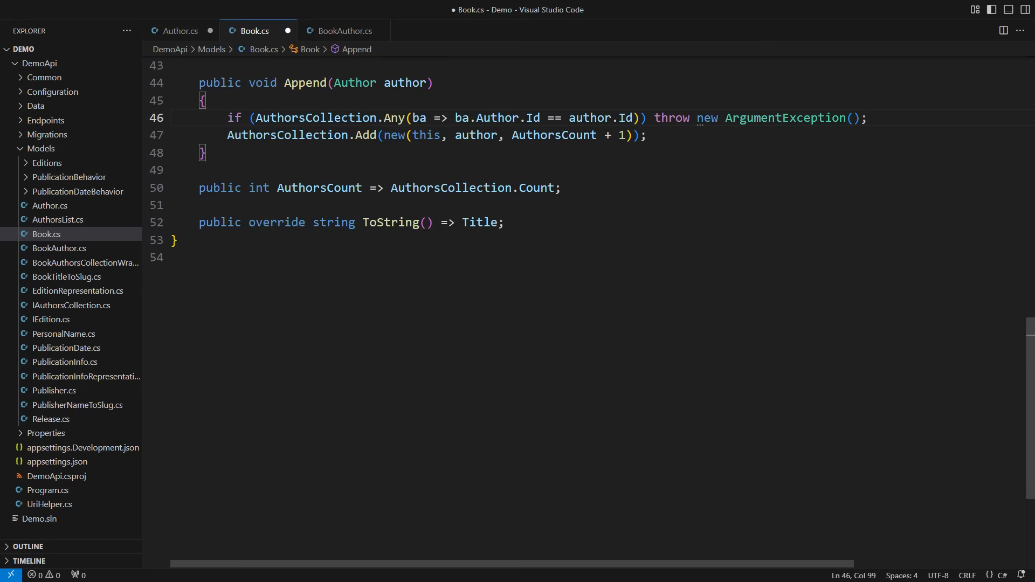
type("private BookAu")
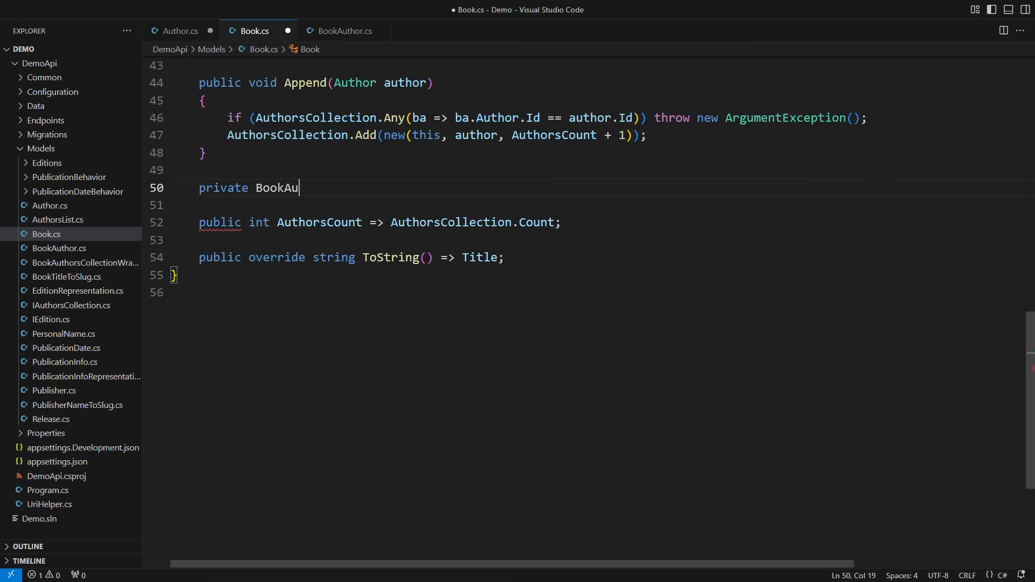
Step: Write TryFind returning null for Id 0, else FirstOrDefault matching Author.Id
type("thor? TryFind(Author author)")
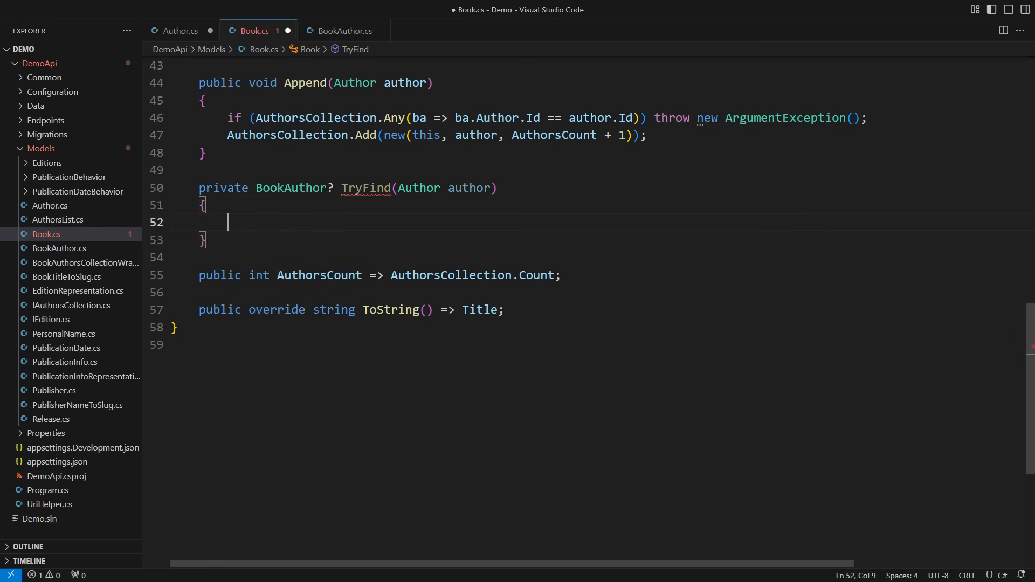
type("if (author.Id == 0")
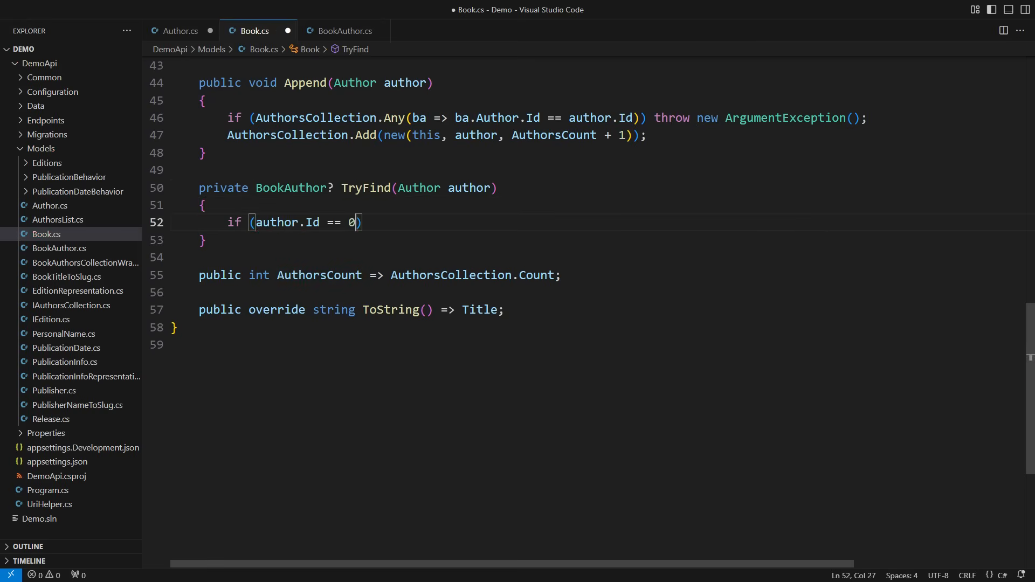
type("return null;")
type("return Aut")
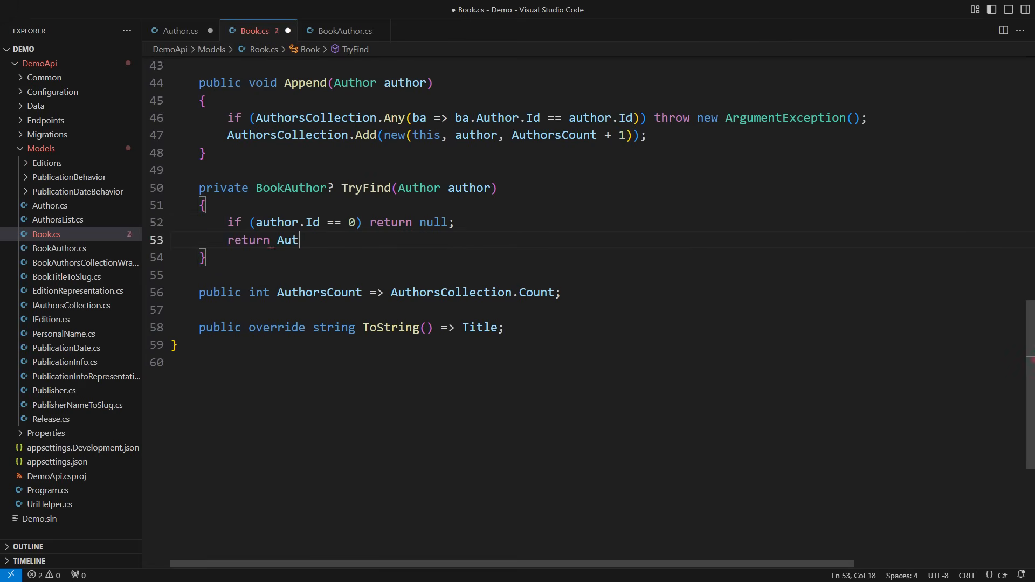
type("horsCollection.FirstOrDefault(ba => ba.Author.Id == author.Id);")
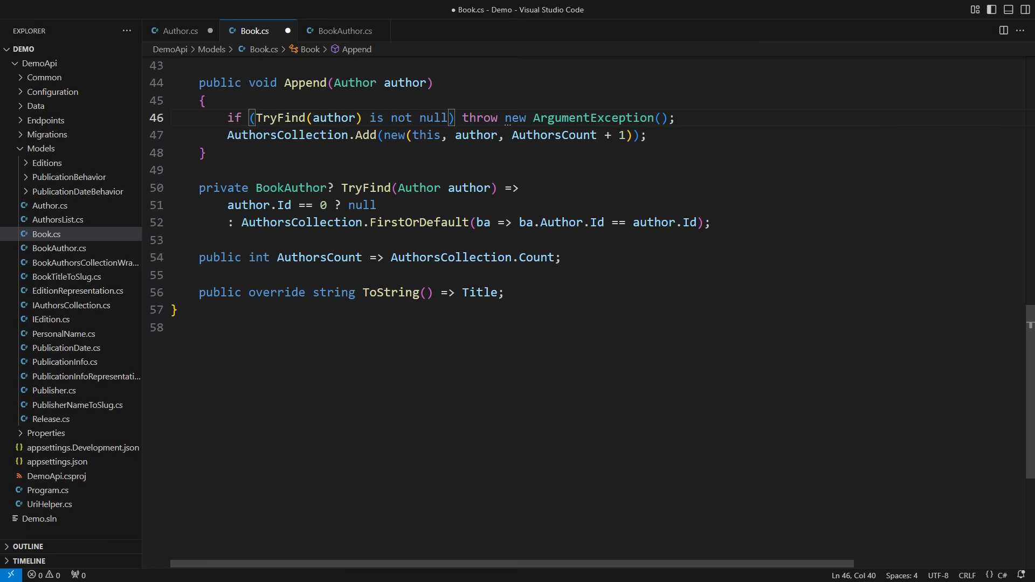
Step: Change Append to return bool: false for an existing author, true after adding
type("bool")
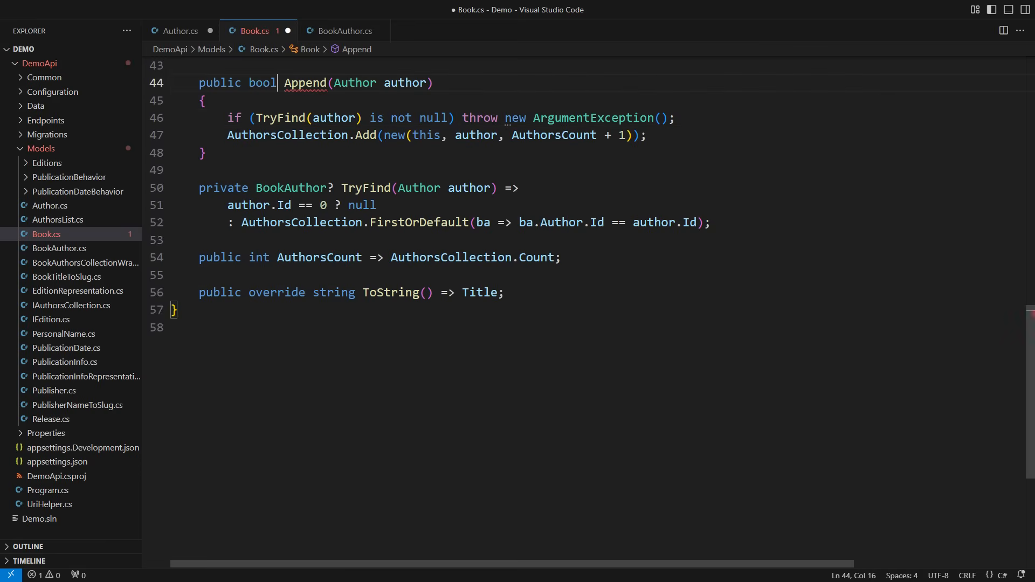
type("return")
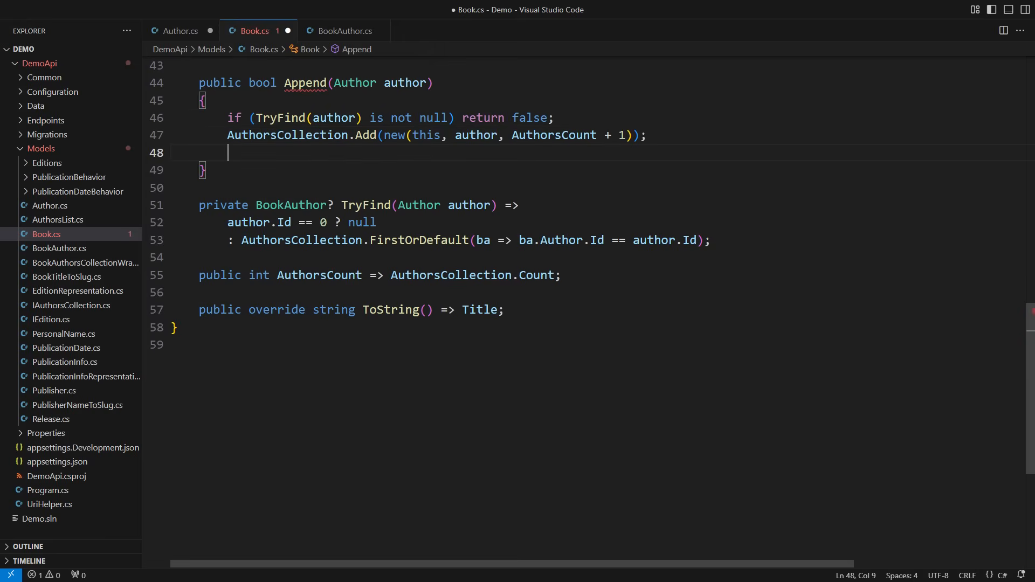
type("return true;")
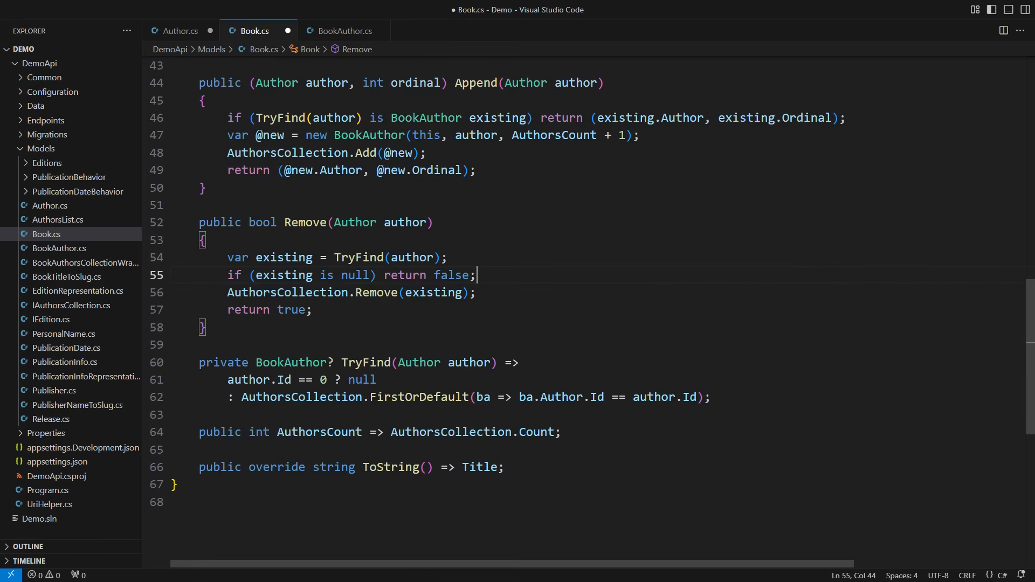
Step: In Remove, decrement Ordinal for authors with higher ordinals than the removed one
type("foreach (var next in AuthorsCollection.Where(ba => ba.Ordinal >")
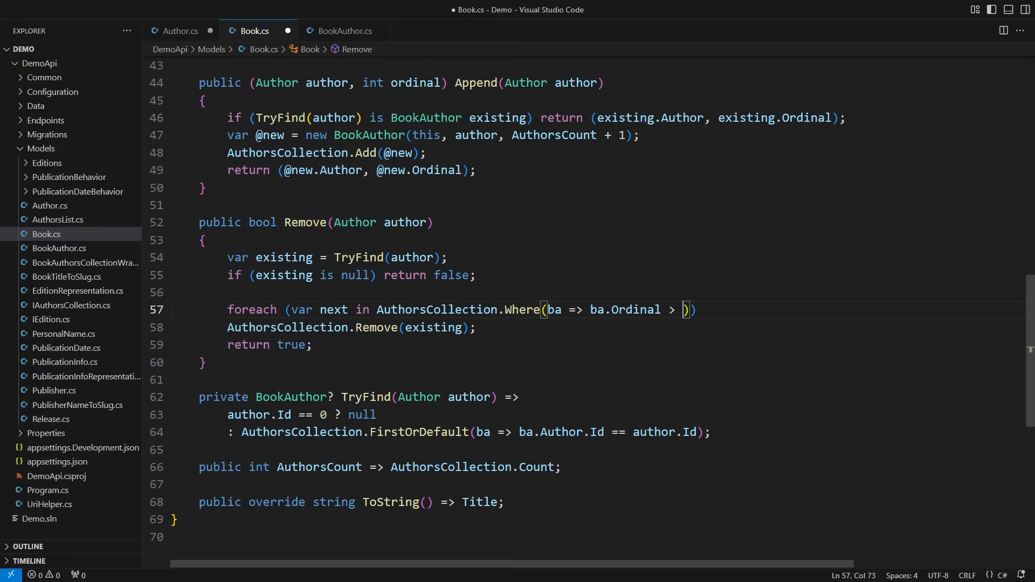
type("existing.Ordinal)) next.Ordinal -= 1;")
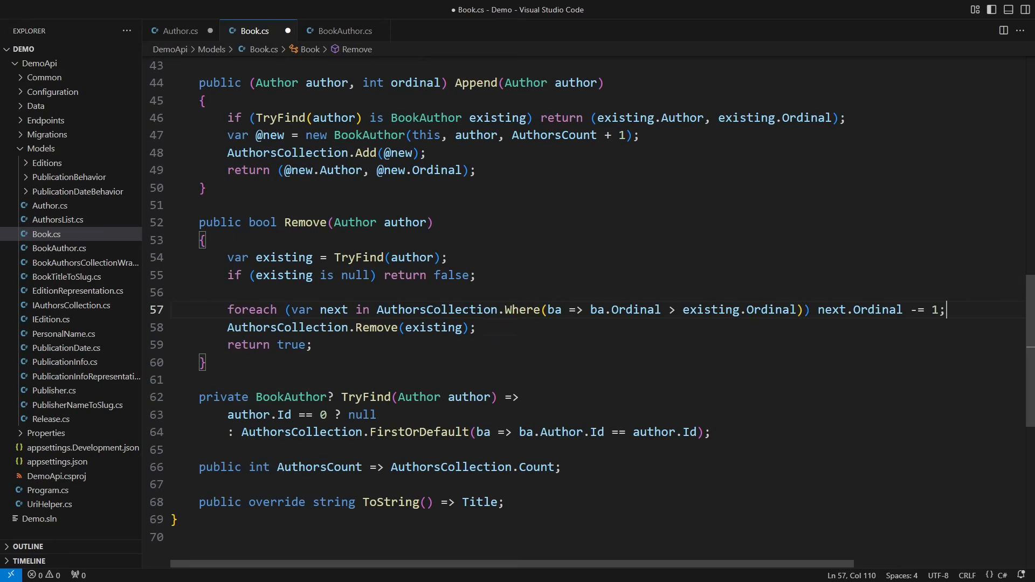
key("Enter")
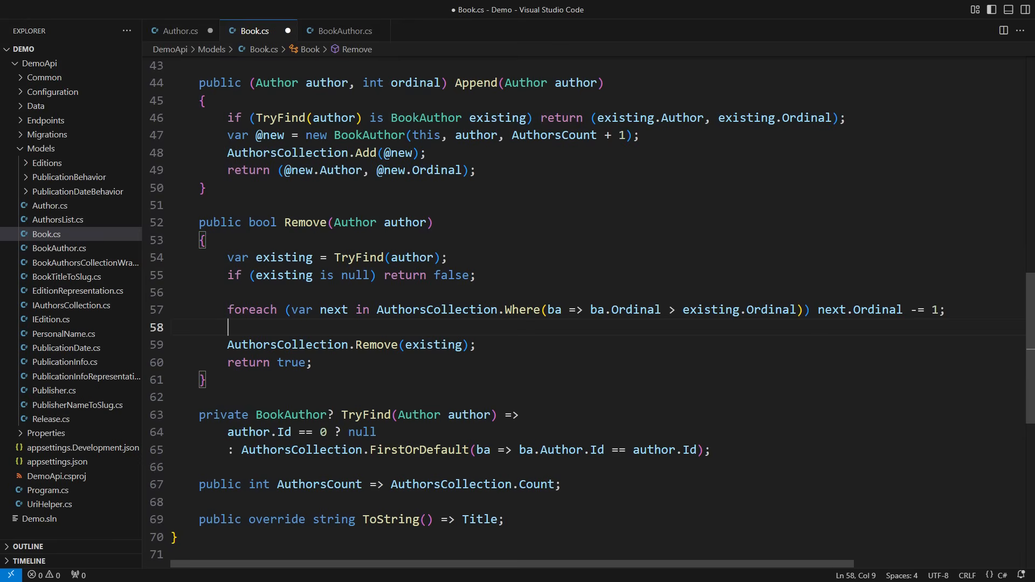
left_click(199, 83)
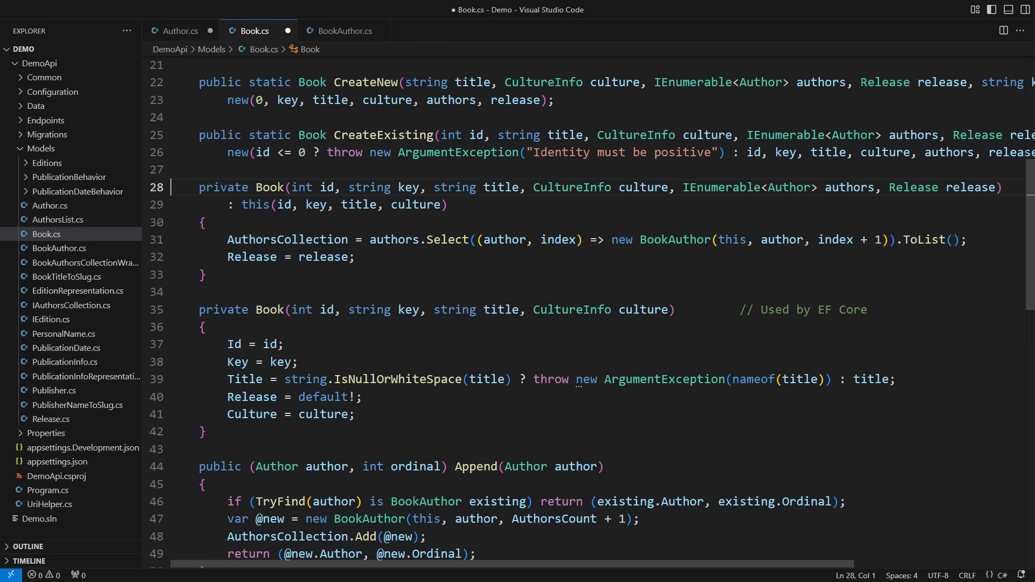
Step: Open blank lines around the Title assignment in Book's EF Core constructor
double_click(499, 187)
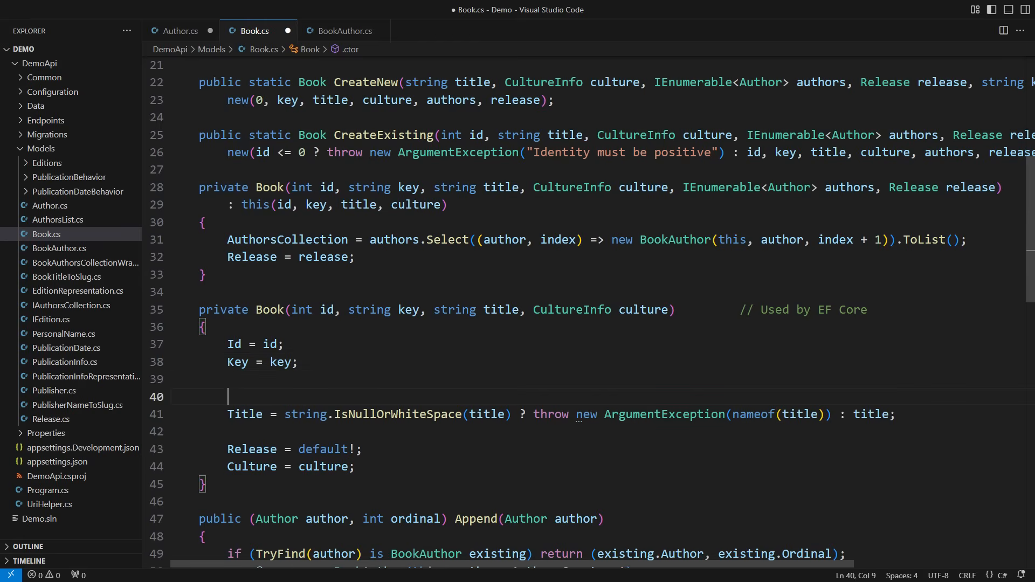
Step: Add comments '// Object-Oriented Software Construction' and '// Object-oriented Software Construction' above Title
scroll("down", 3)
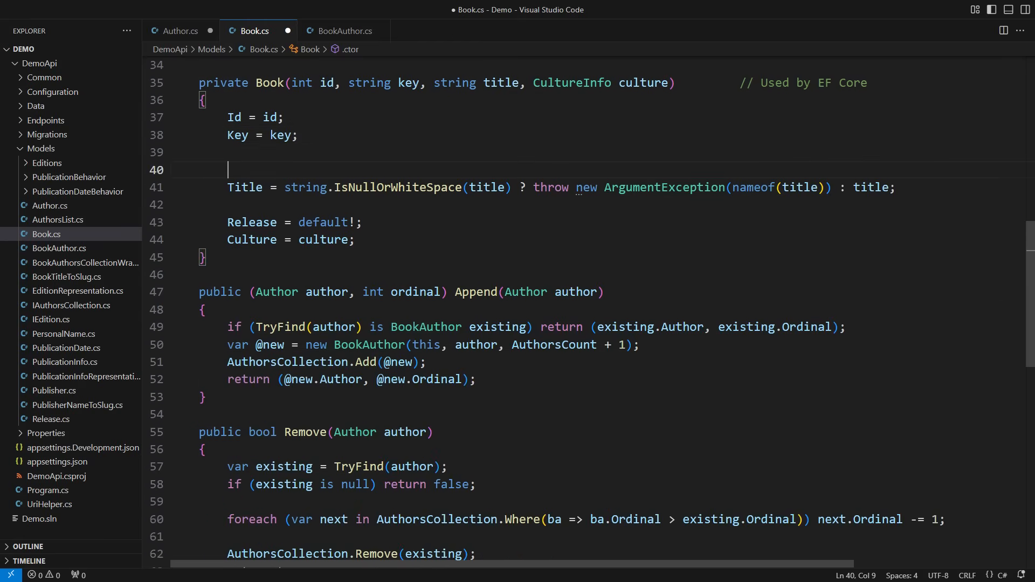
type("// Object-Oriented Software Const")
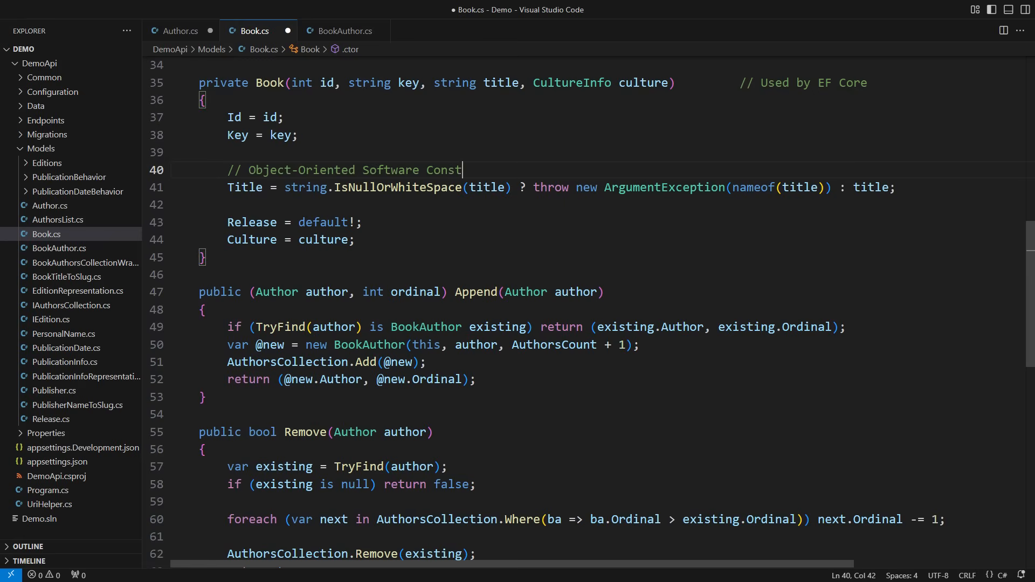
type("ruction")
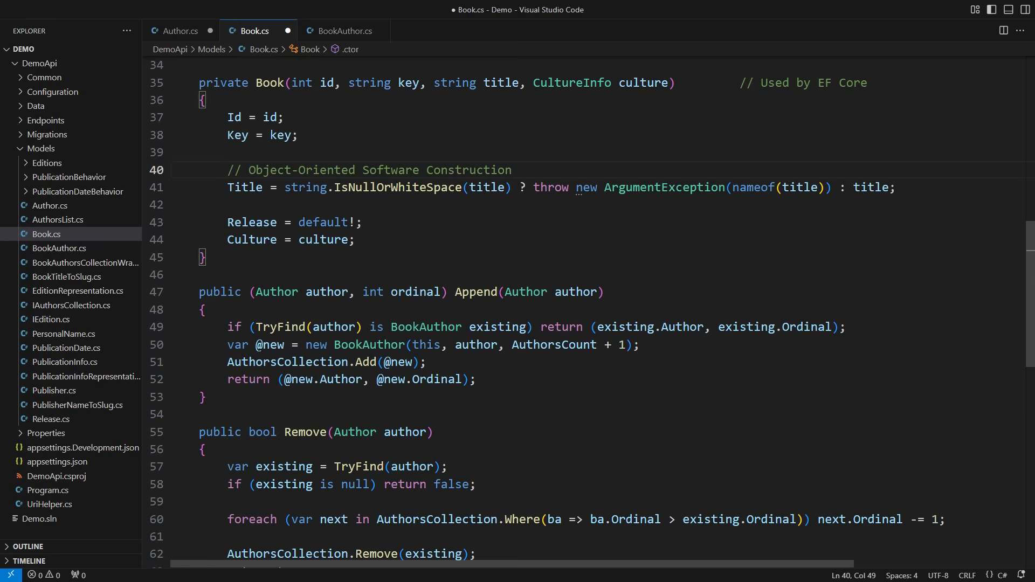
type("// Object-oriented Software Constructio")
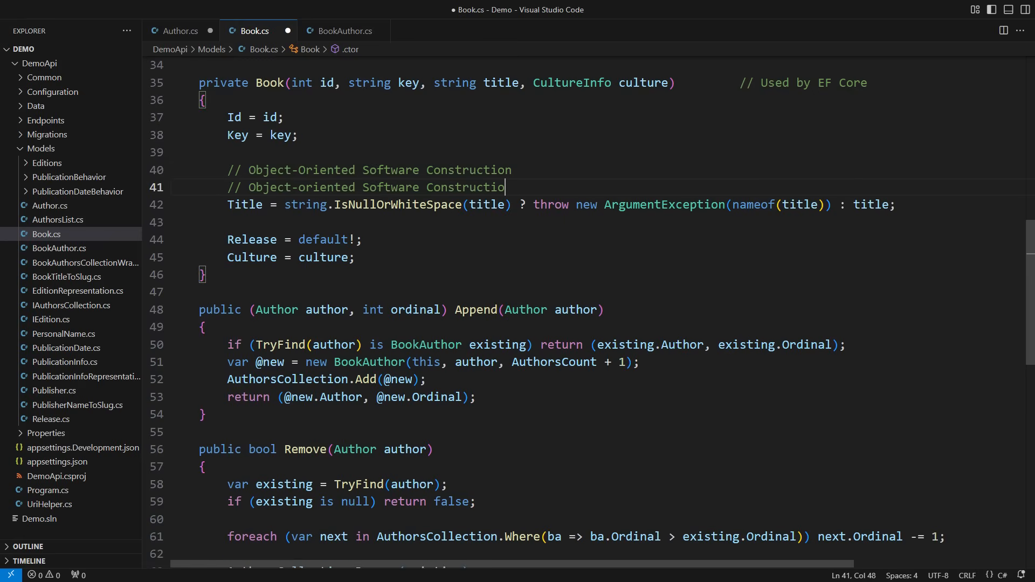
type("n")
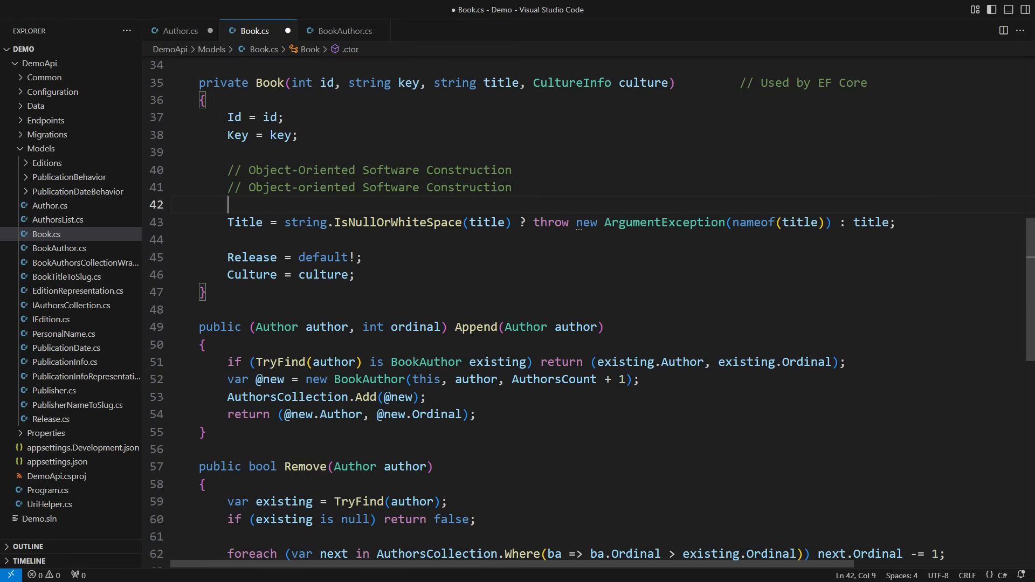
Step: Add title comments 'Object Oriented Software Construction', 'test', and an injection string ending 'DROP DATABASE Books;'
type("// Object Oriented Software Construc")
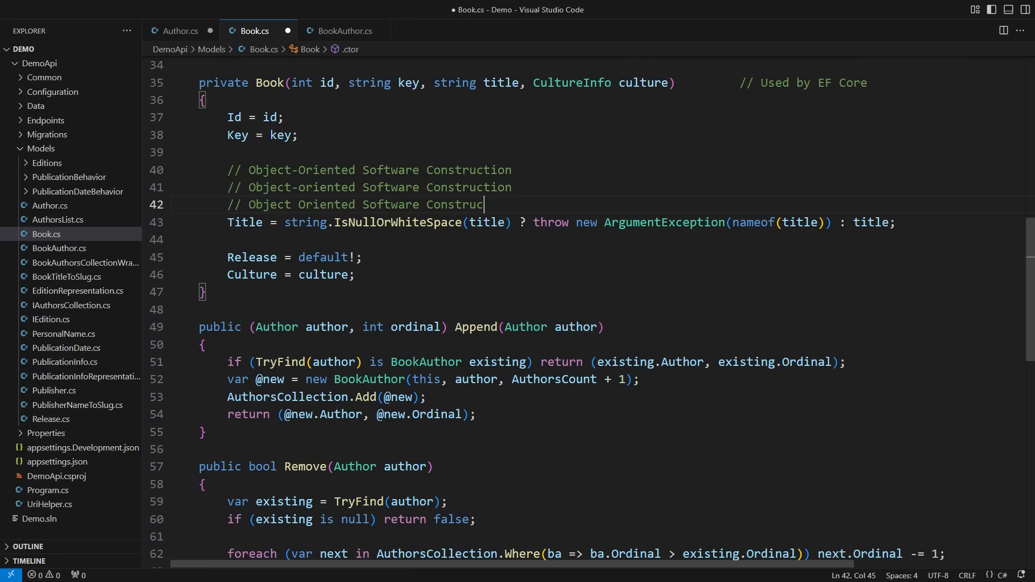
type("tion")
type("// Test ")
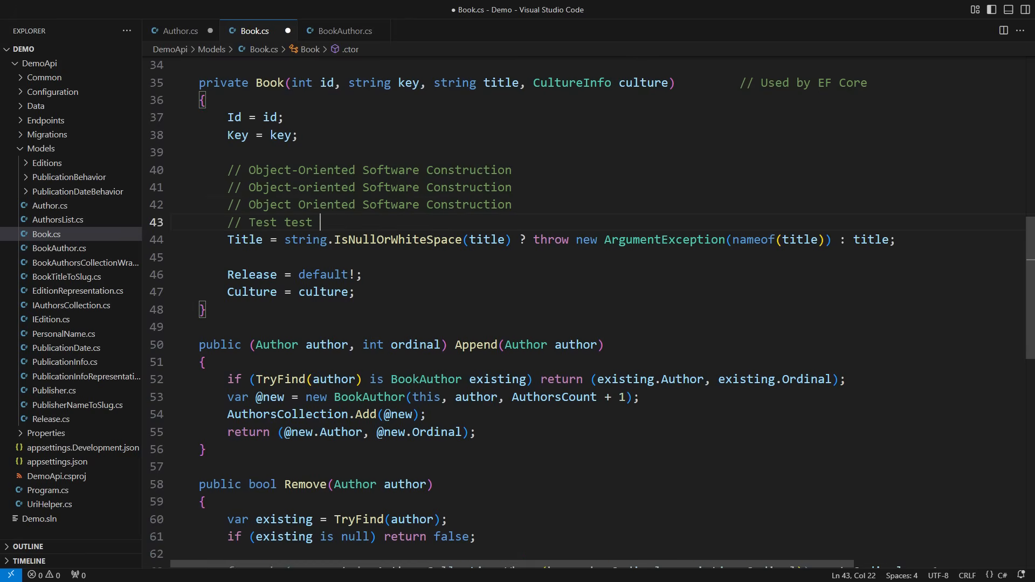
type("test")
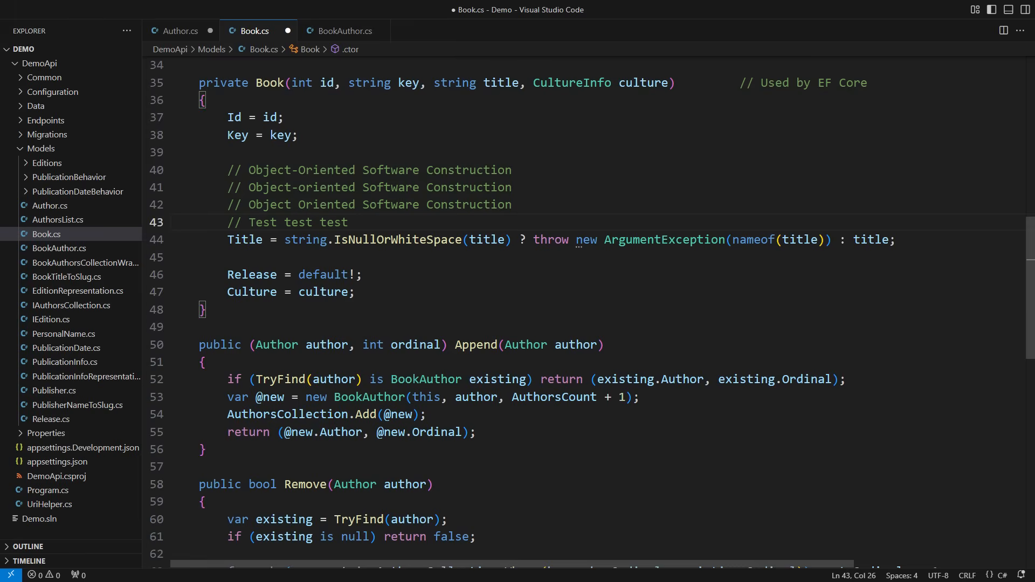
type("// Objec")
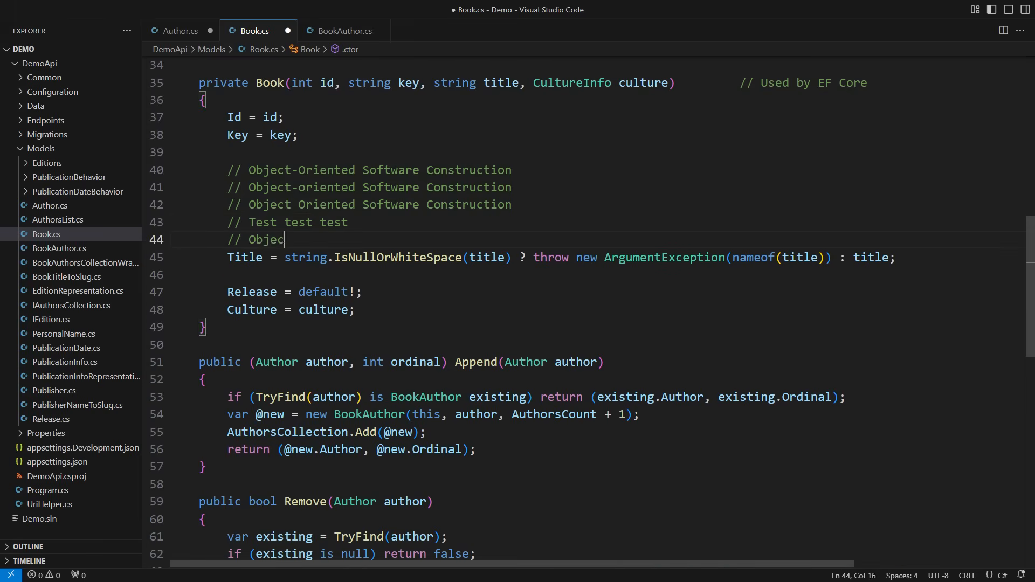
type("t-Oriented Software Construction'; DROP DATABASE Bo")
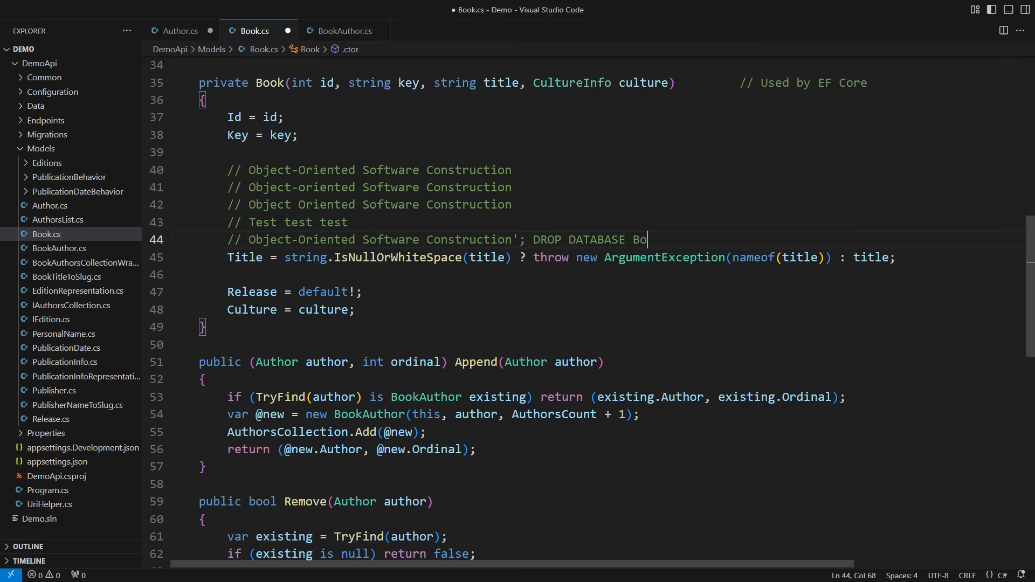
type("oks;")
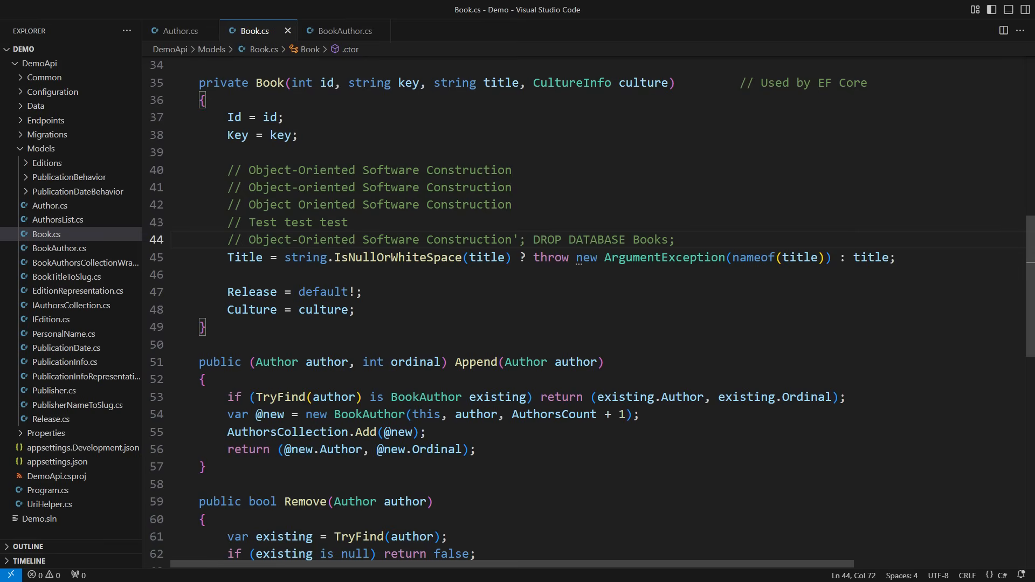